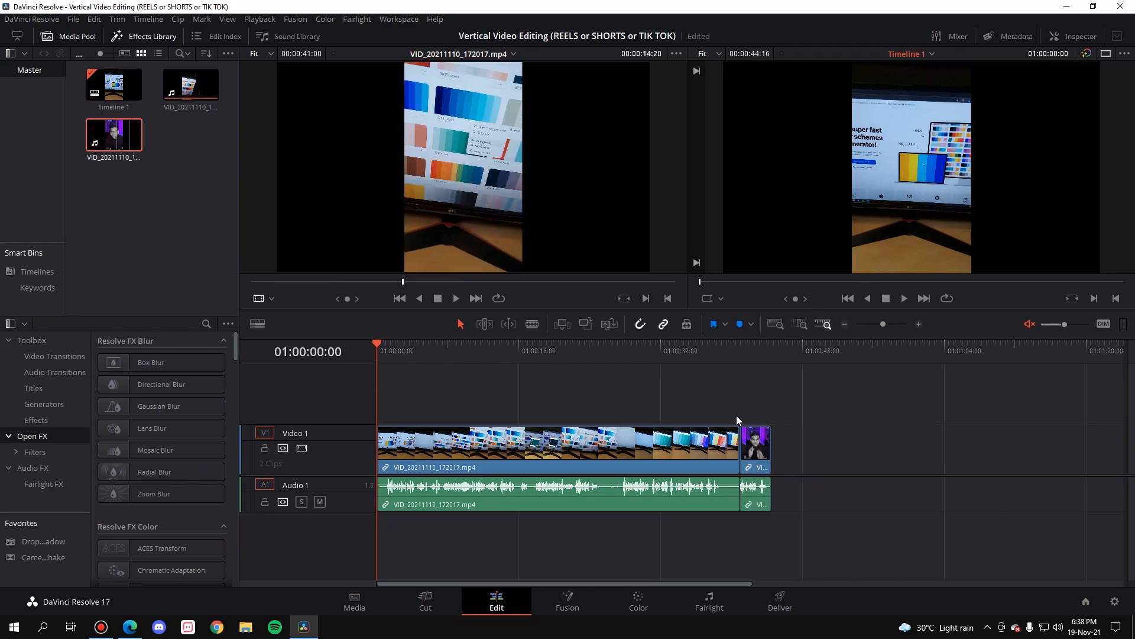
# Move the playhead to 01:00:08:22 on the colour-palette webpage shot.
pyautogui.click(455, 351)
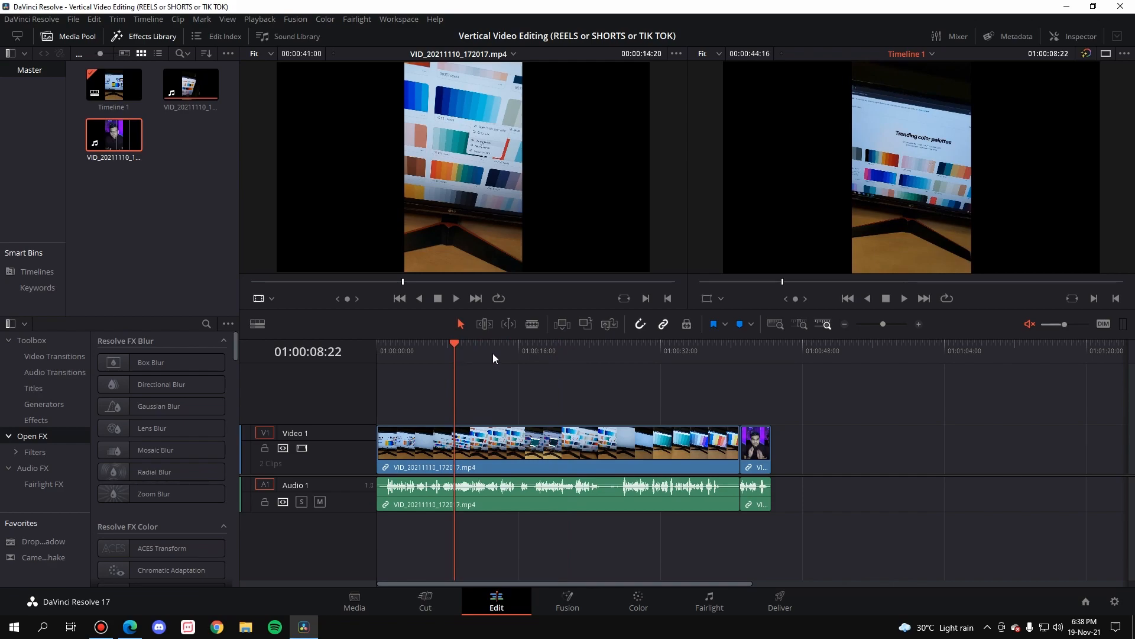
pyautogui.moveTo(832, 154)
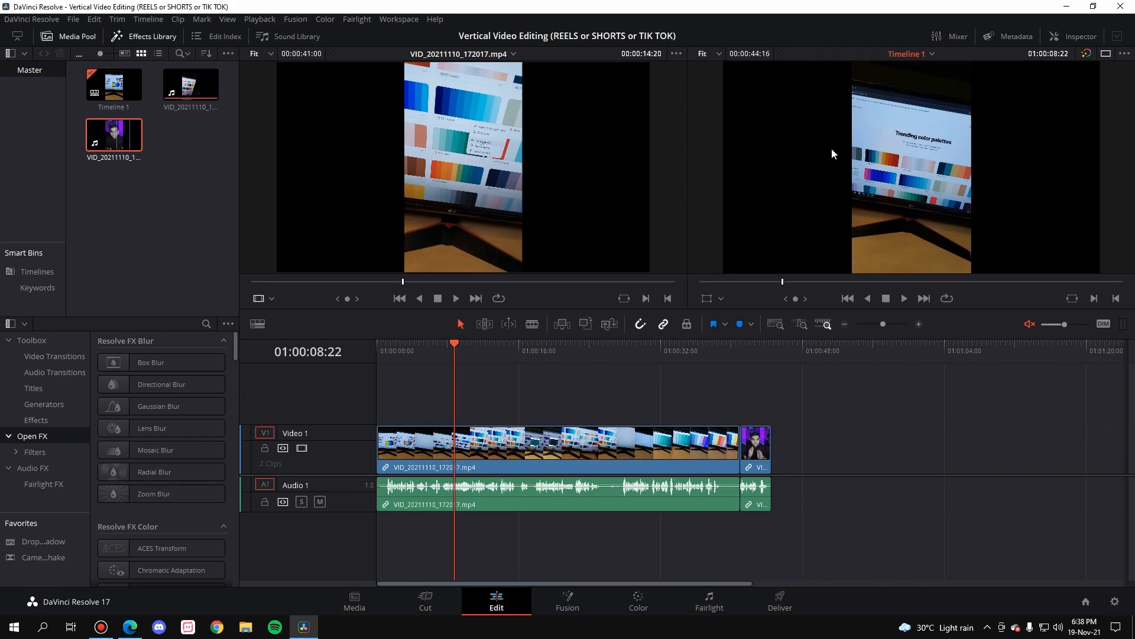
pyautogui.moveTo(1099, 550)
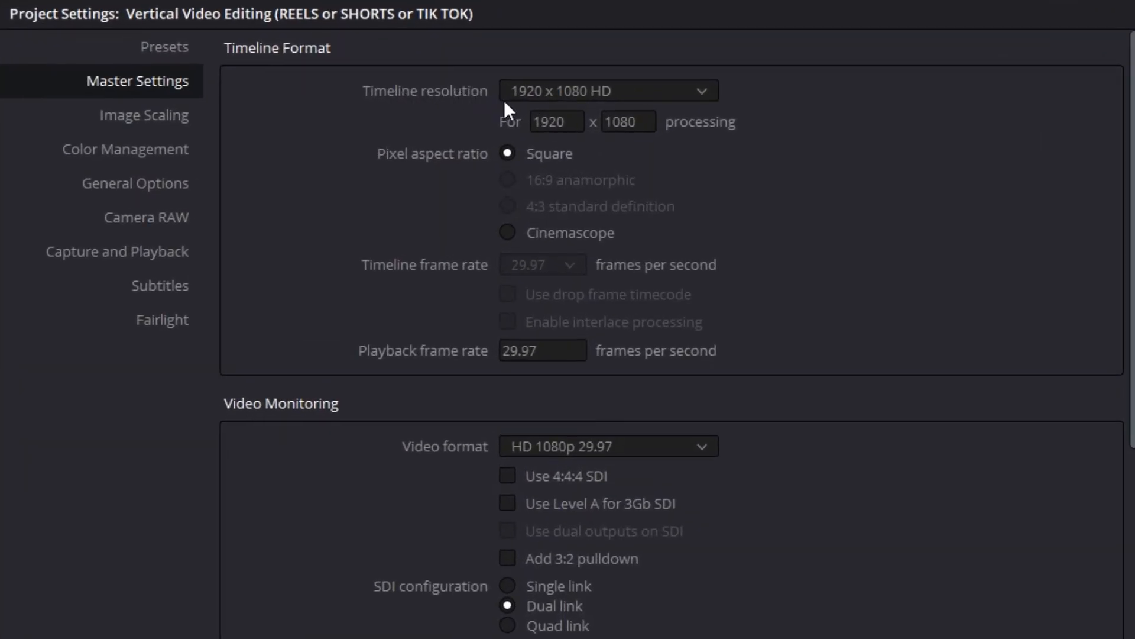
pyautogui.moveTo(581, 116)
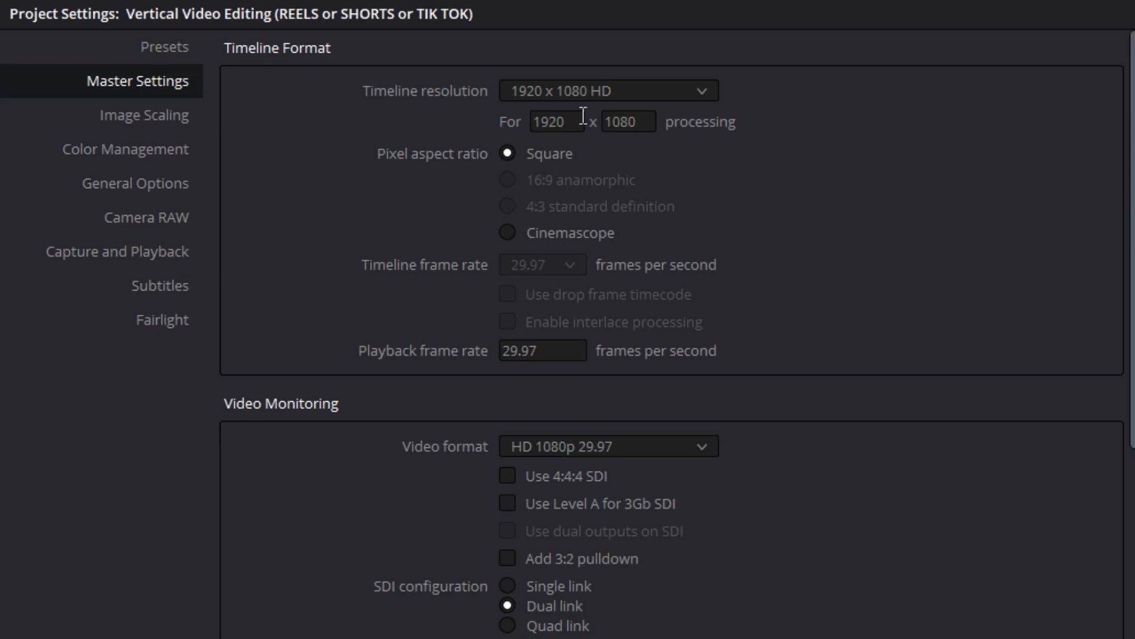
# Swap the Master Settings timeline resolution to 1080 wide by 1920 tall.
pyautogui.click(556, 121)
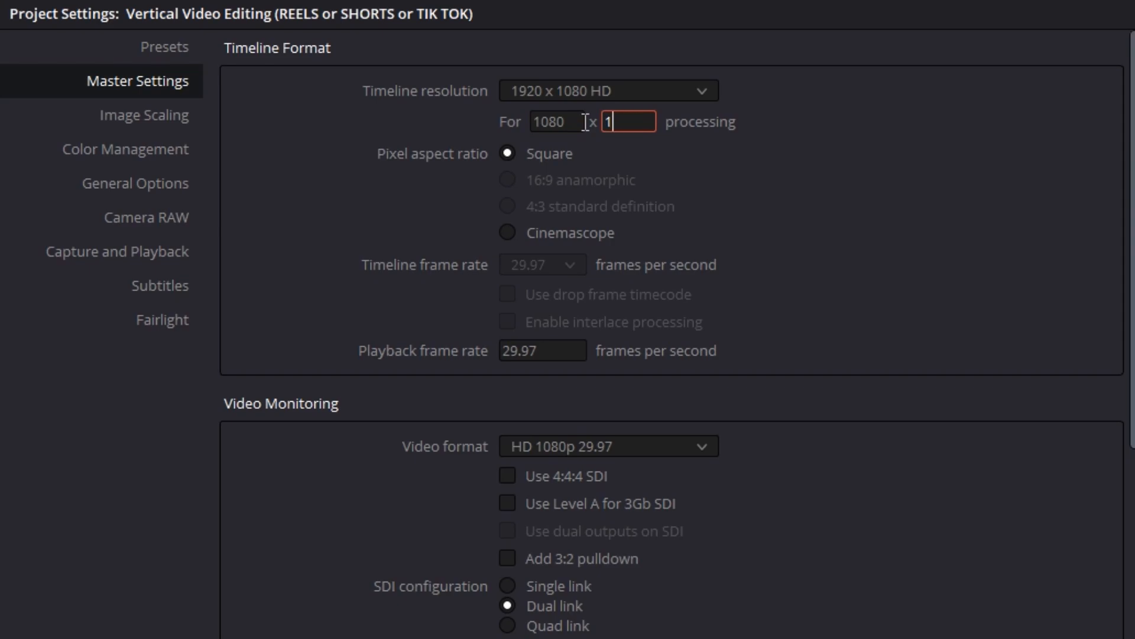
pyautogui.write('1920')
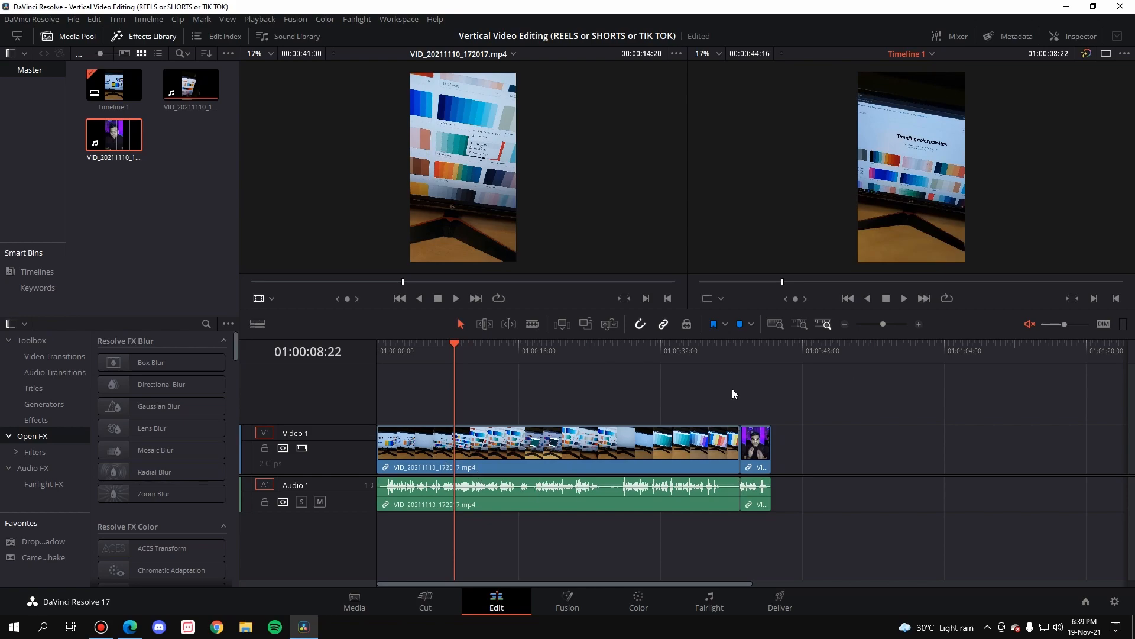
# Switch to the Deliver page showing the 1080 by 1920 render settings.
pyautogui.click(780, 599)
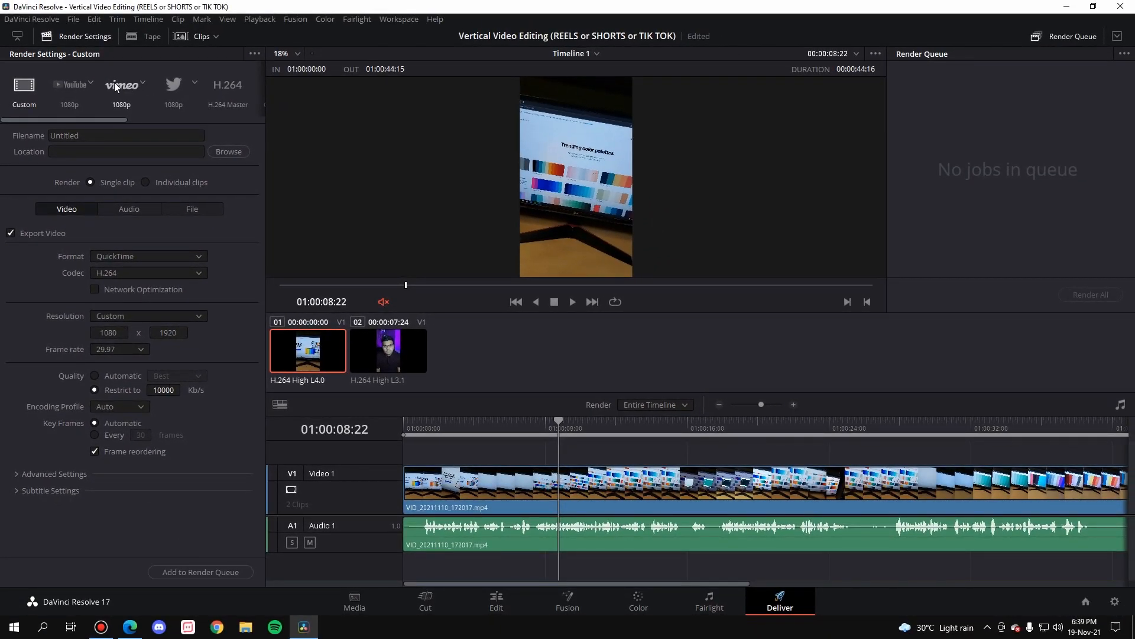
# Set the YouTube 1080p preset to a custom 1080 x 1920 resolution and return to Edit.
pyautogui.click(69, 86)
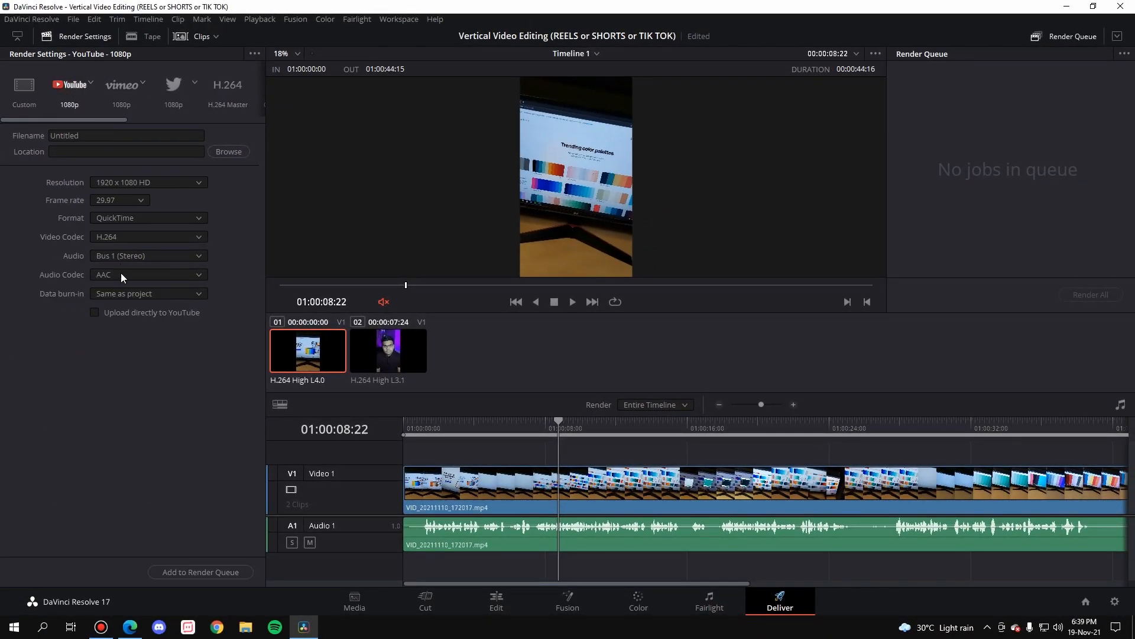
pyautogui.click(149, 182)
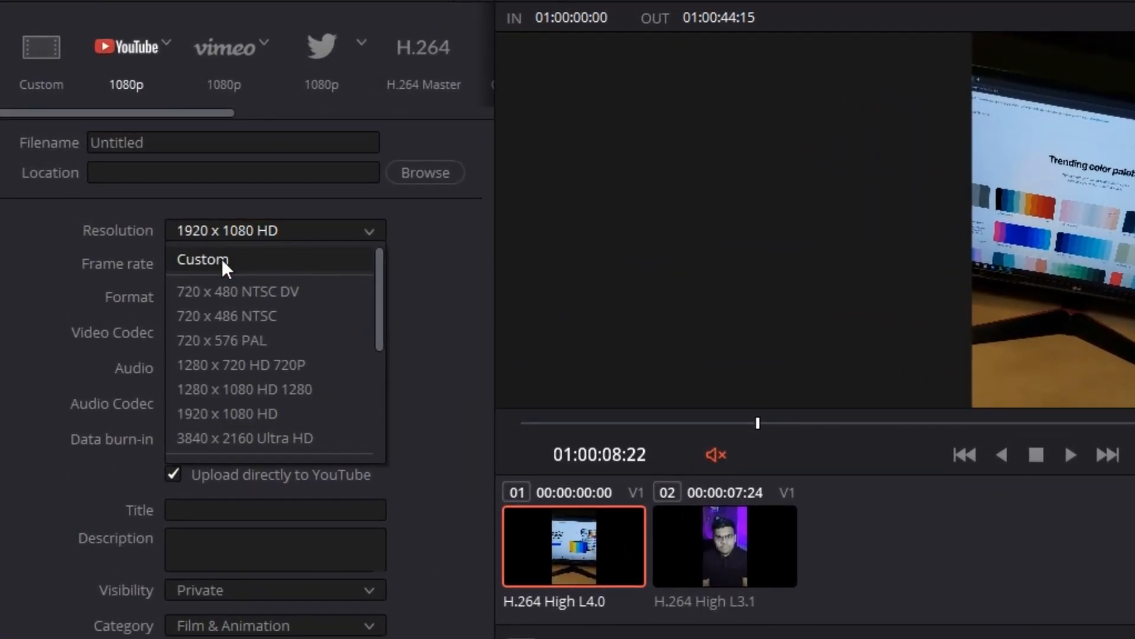
pyautogui.click(202, 259)
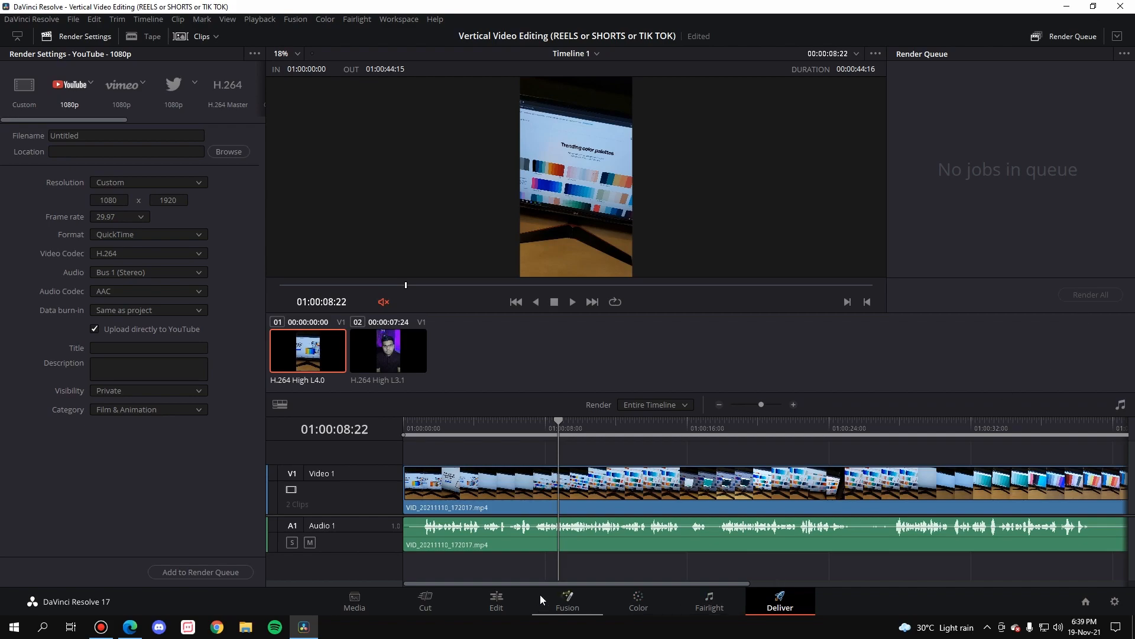
pyautogui.click(496, 599)
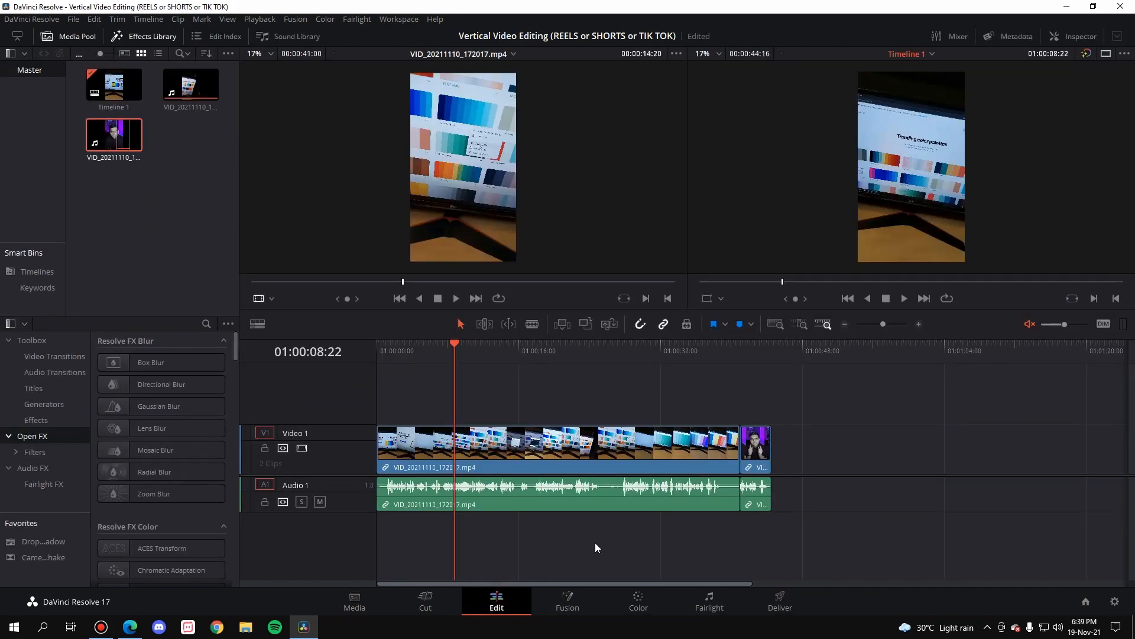